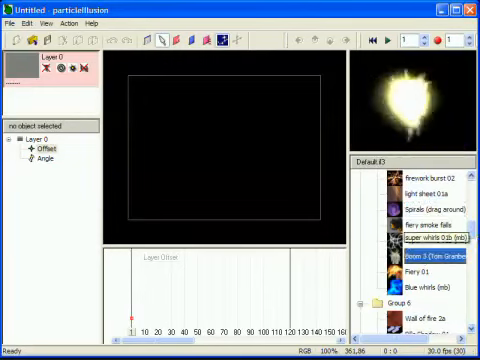
- Scroll the library panel menu to reach the Load Library command
scroll(down, 3)
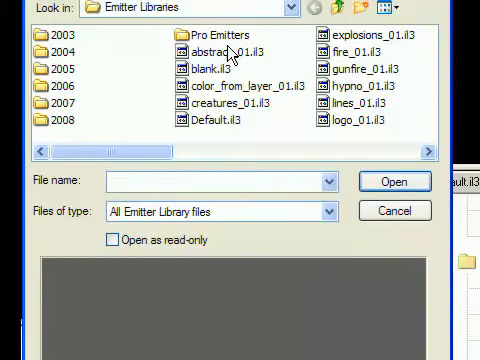
- Load the hypno_01.il3 and logo_01.il3 emitter libraries into the library panel
click(360, 88)
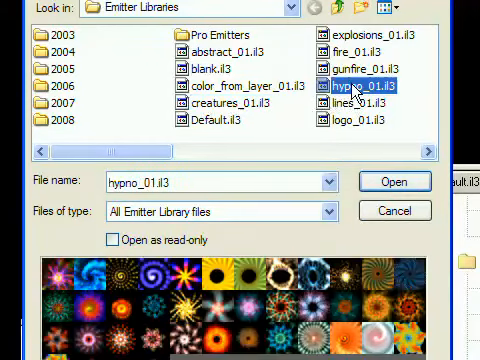
click(392, 182)
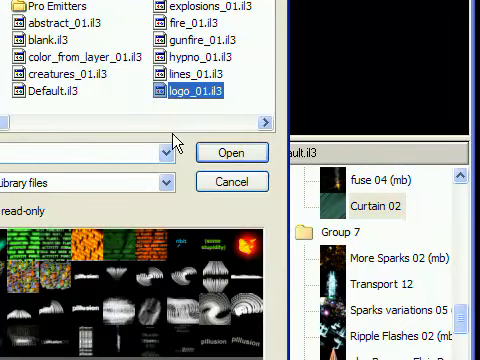
click(244, 152)
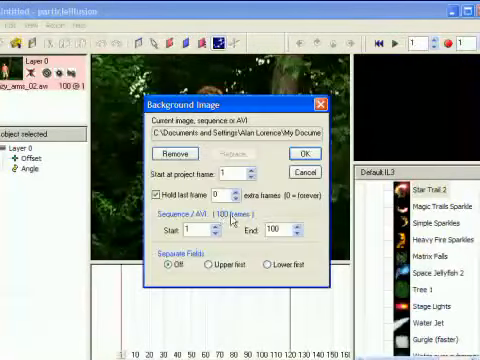
- Accept the chosen AVI file as the stage background, keeping Sequence or AVI settings
click(296, 156)
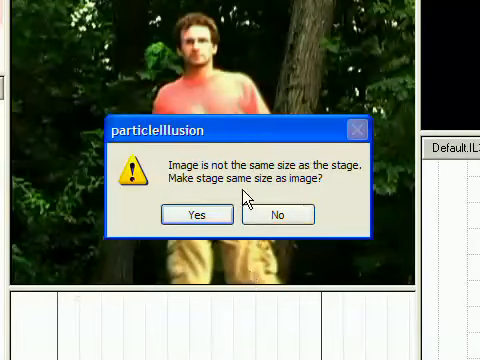
mouse_move(336, 316)
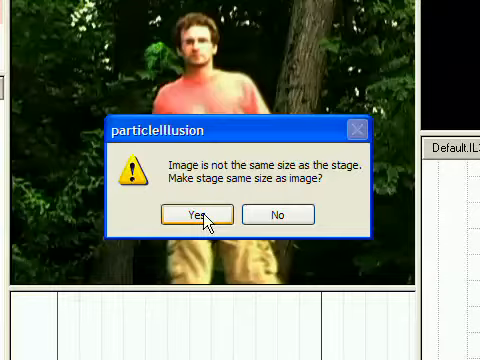
- Resize the stage to the video's 720×480 size and accept the frame-rate mismatch warning
click(196, 214)
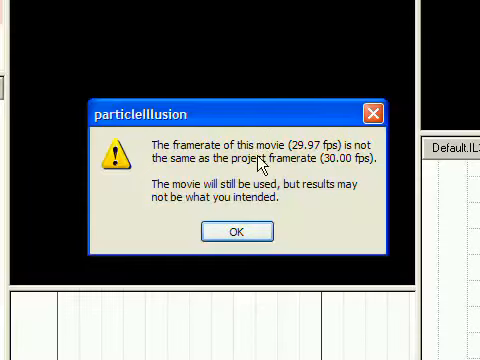
mouse_move(308, 270)
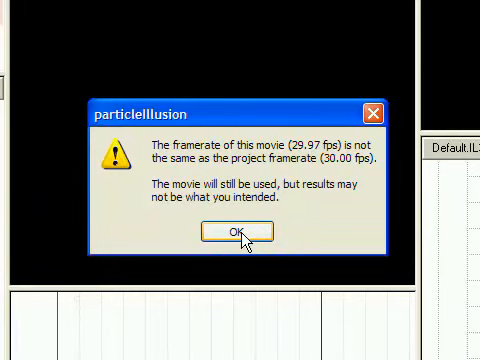
click(236, 232)
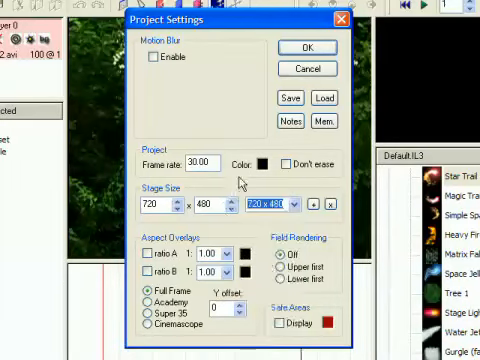
click(300, 48)
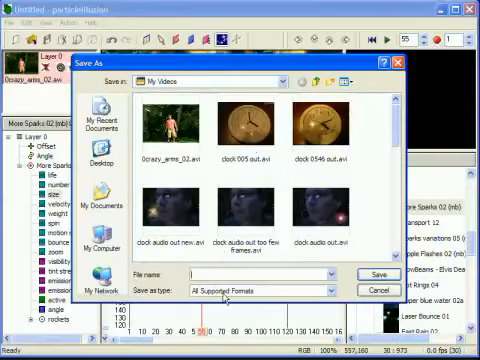
- Name the output movie 'test' in My Videos
text(test)
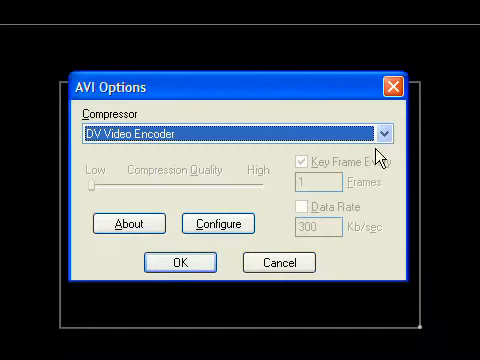
- Set the compressor to Full Frames (Uncompressed) and start rendering the AVI
click(378, 132)
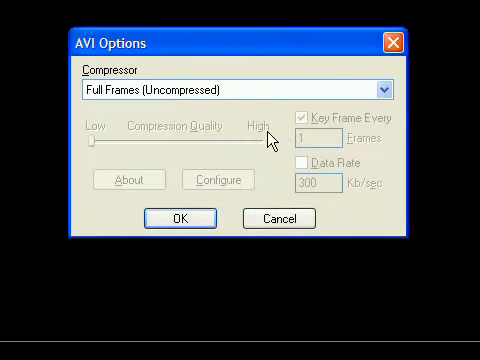
click(180, 218)
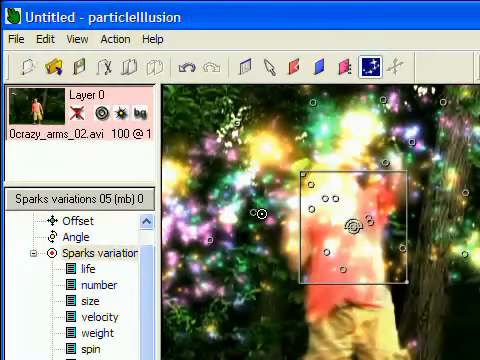